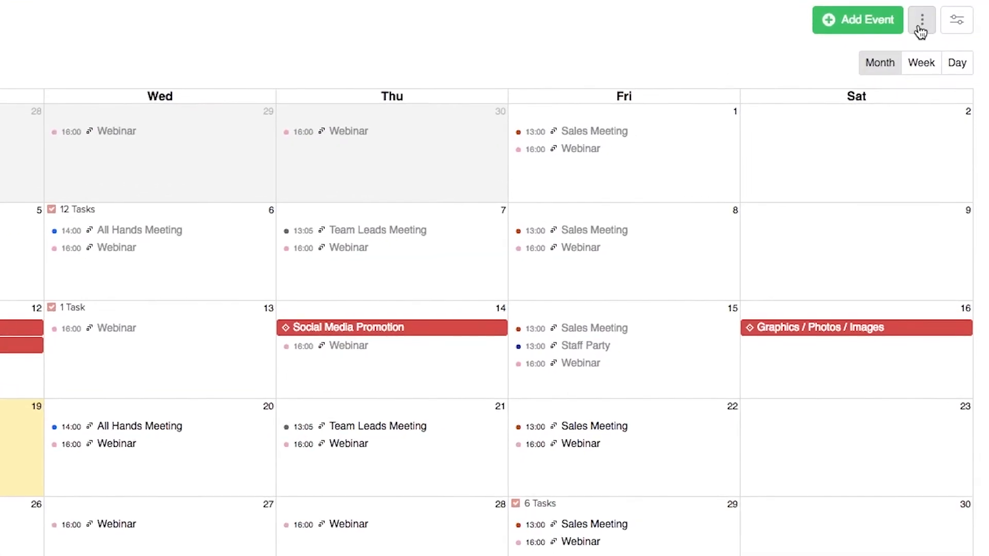
Open the iCal feeds dialog from the calendar's more-options menu beside Add Event
click(922, 20)
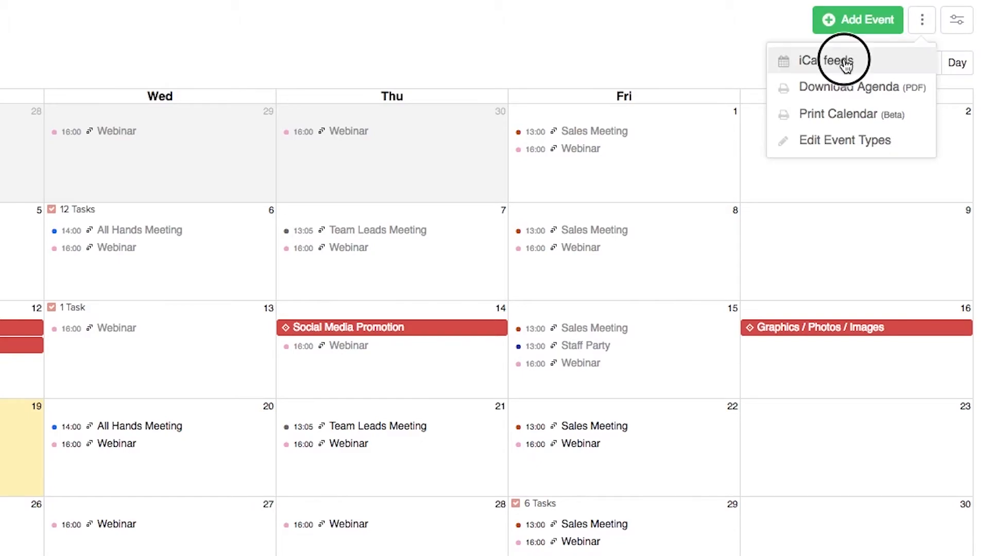
click(830, 60)
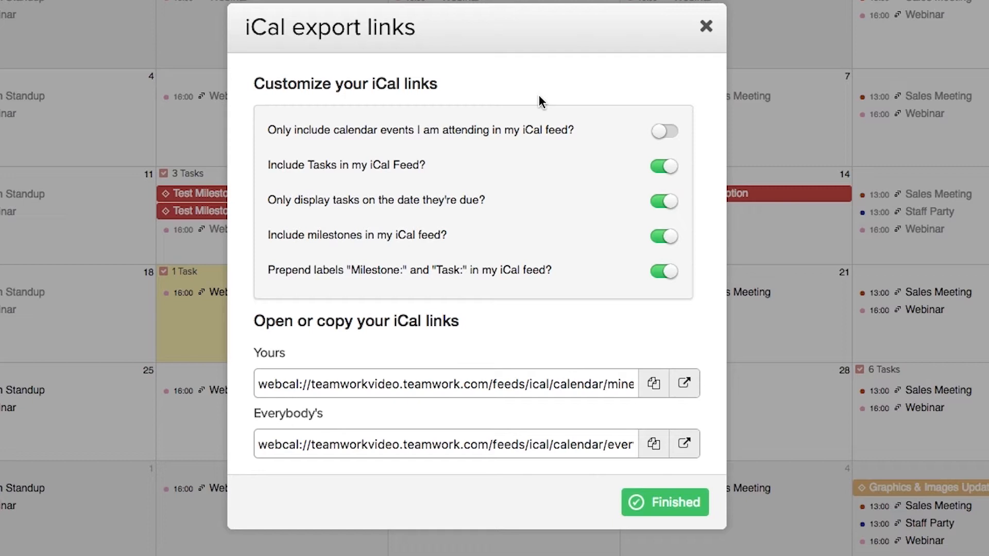
mouse_move(491, 137)
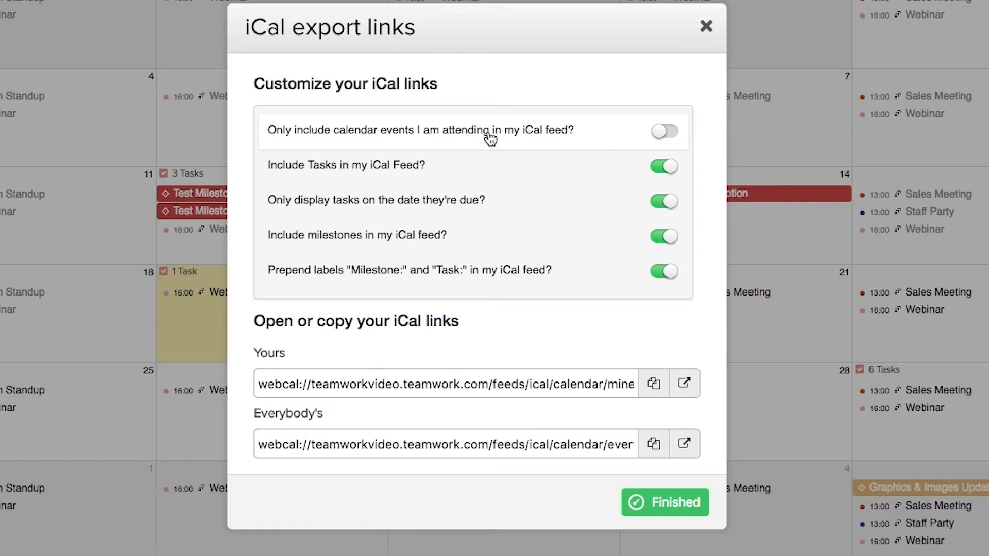
mouse_move(483, 164)
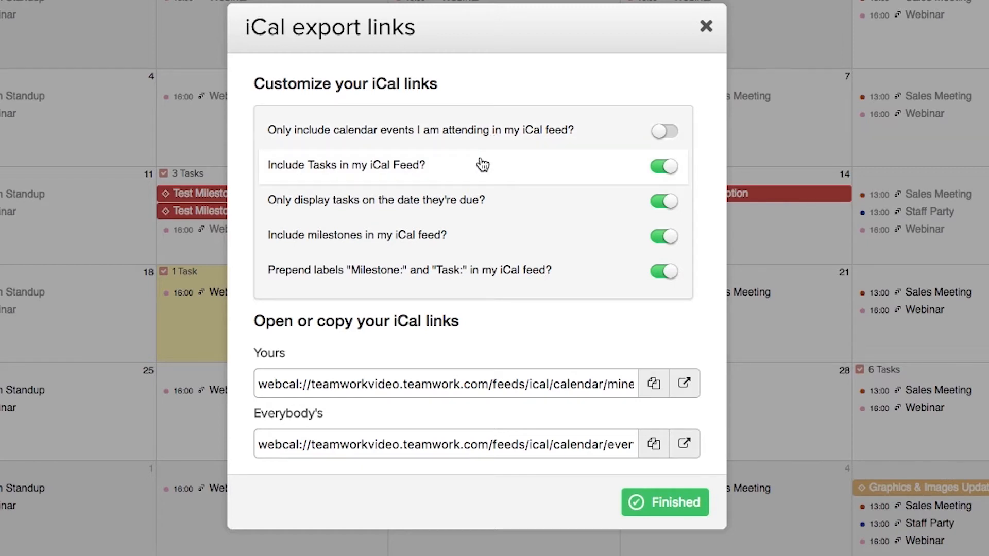
mouse_move(497, 205)
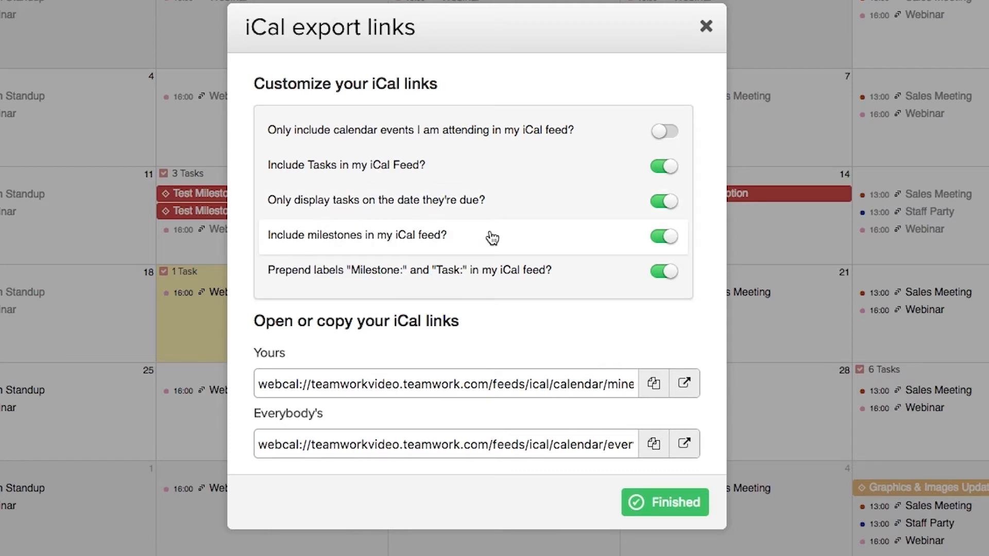
mouse_move(492, 246)
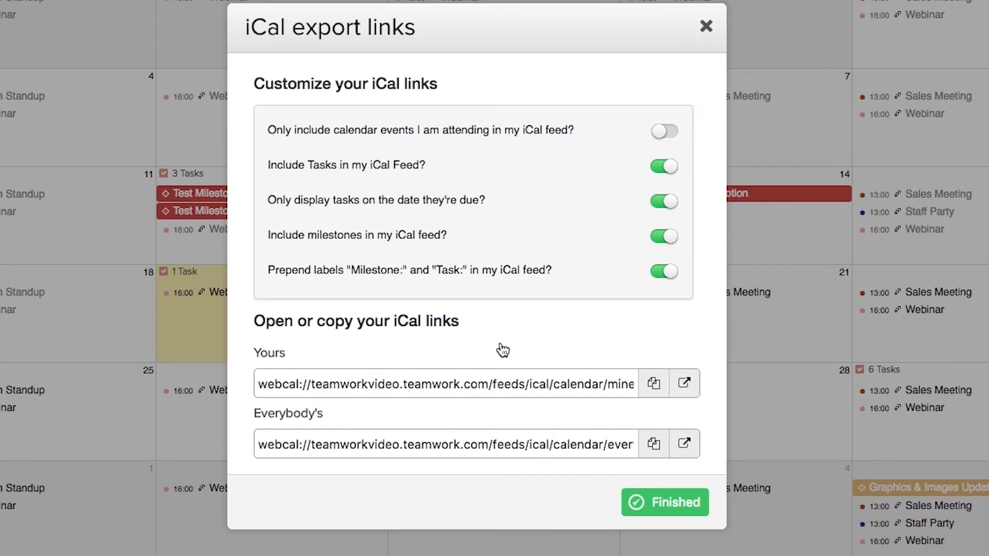
mouse_move(501, 372)
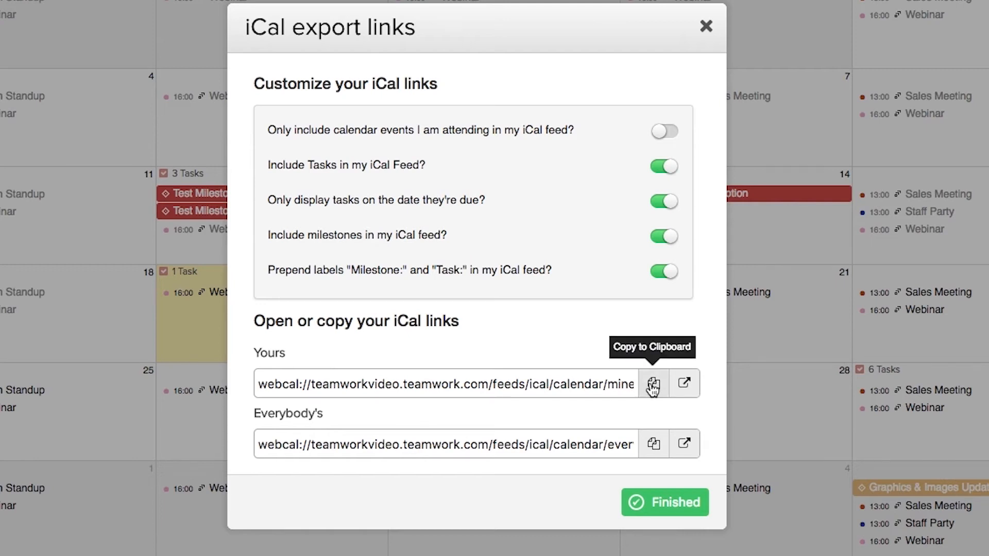
Copy the personal 'Yours' webcal feed link to the clipboard
click(652, 383)
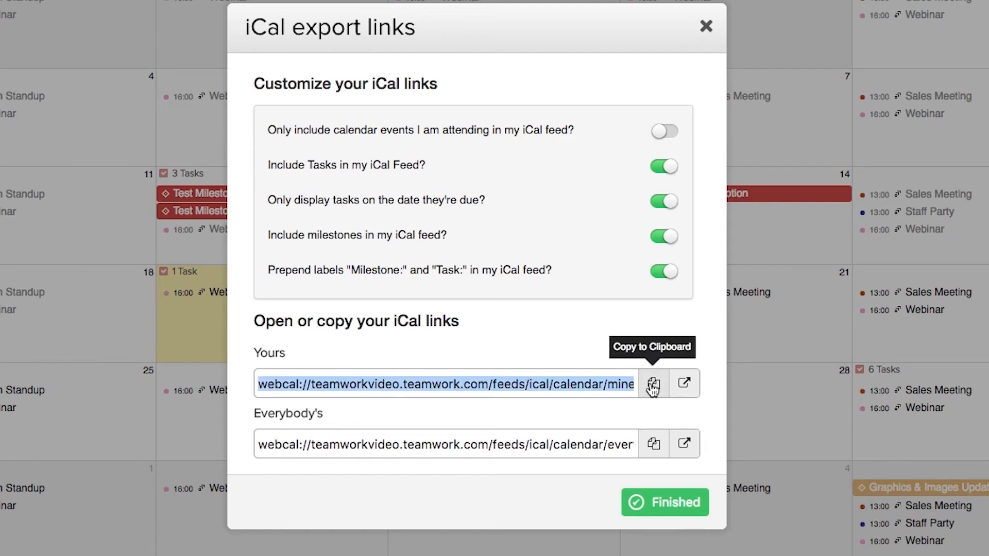
click(653, 383)
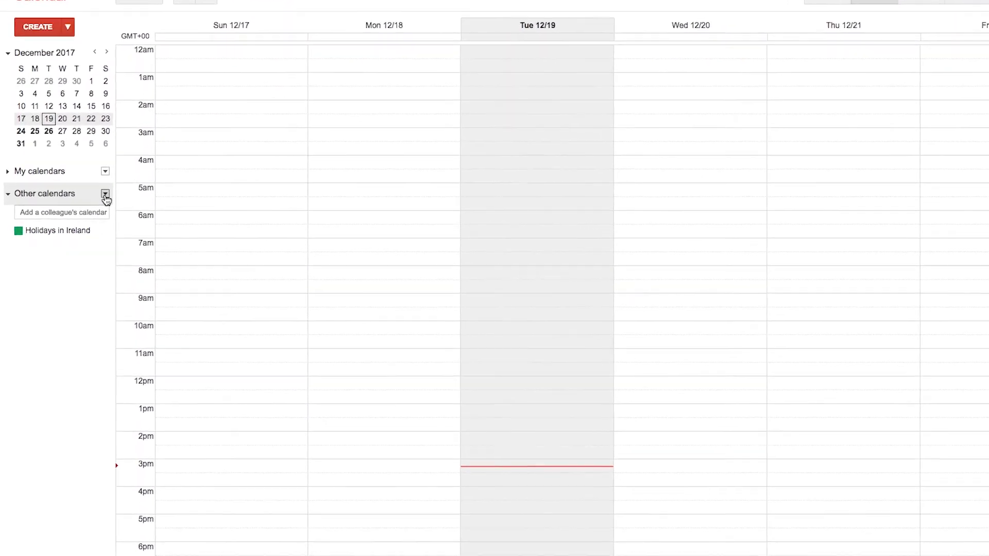
Choose Add by URL from the Other calendars dropdown in Google Calendar
click(105, 194)
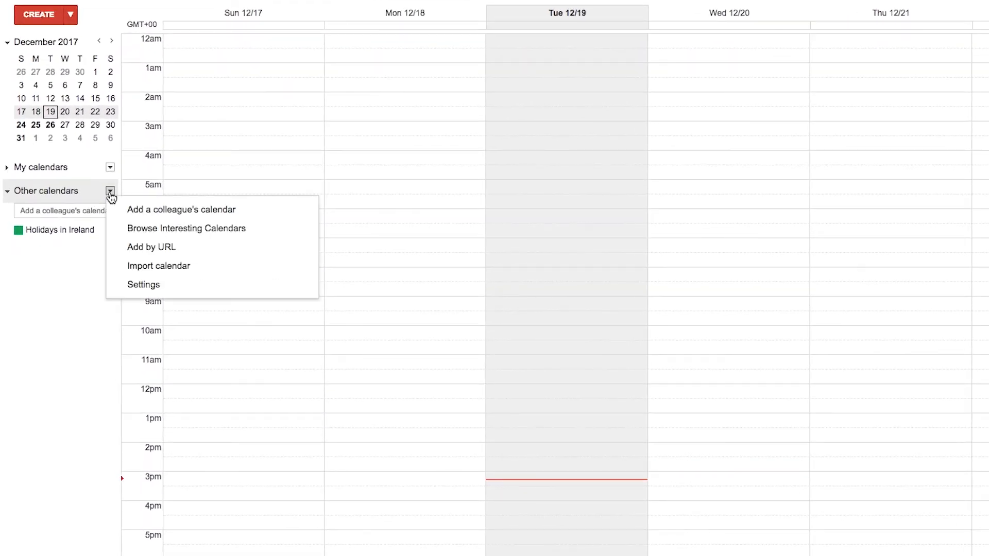
click(151, 247)
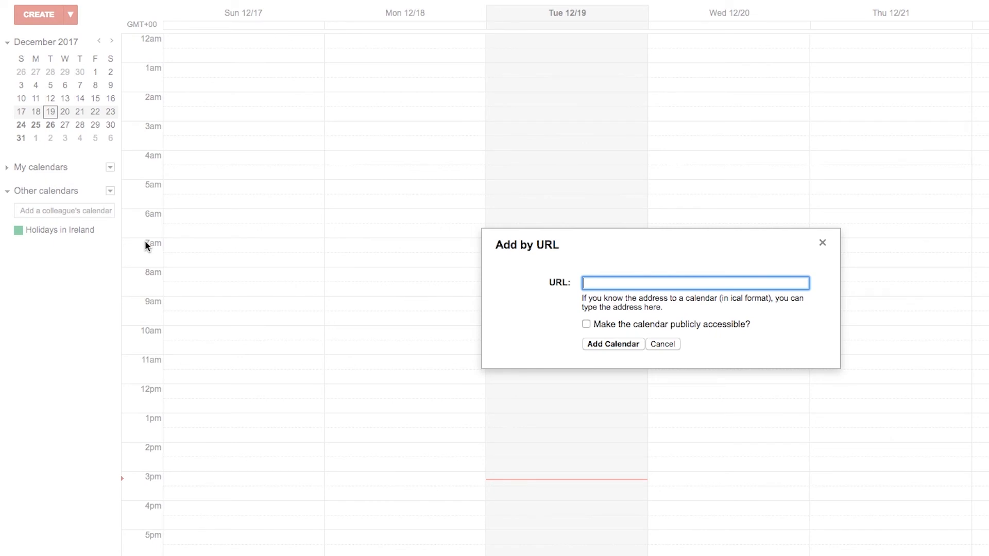
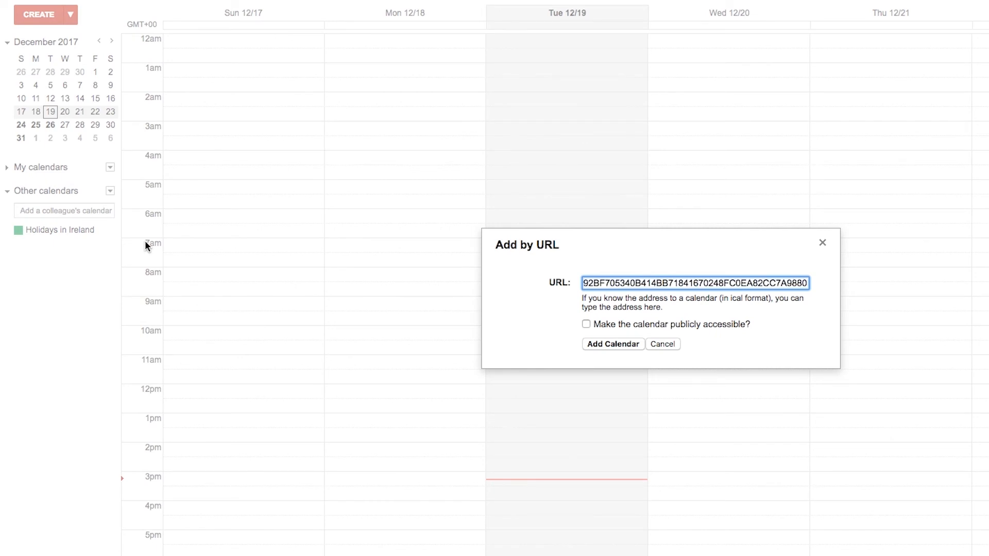
Paste the Teamwork webcal link into the URL field and add the calendar
click(612, 343)
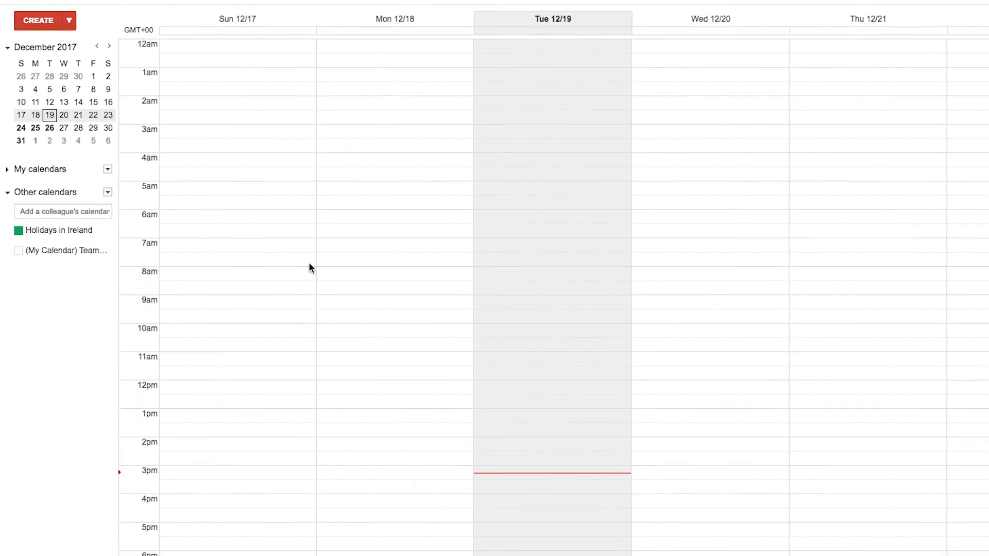